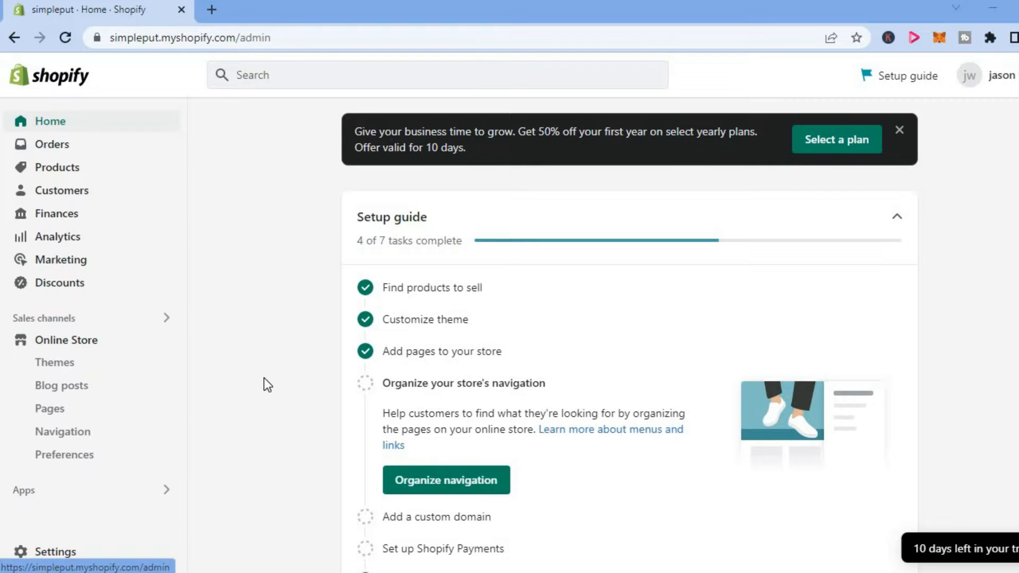
pyautogui.moveTo(105, 181)
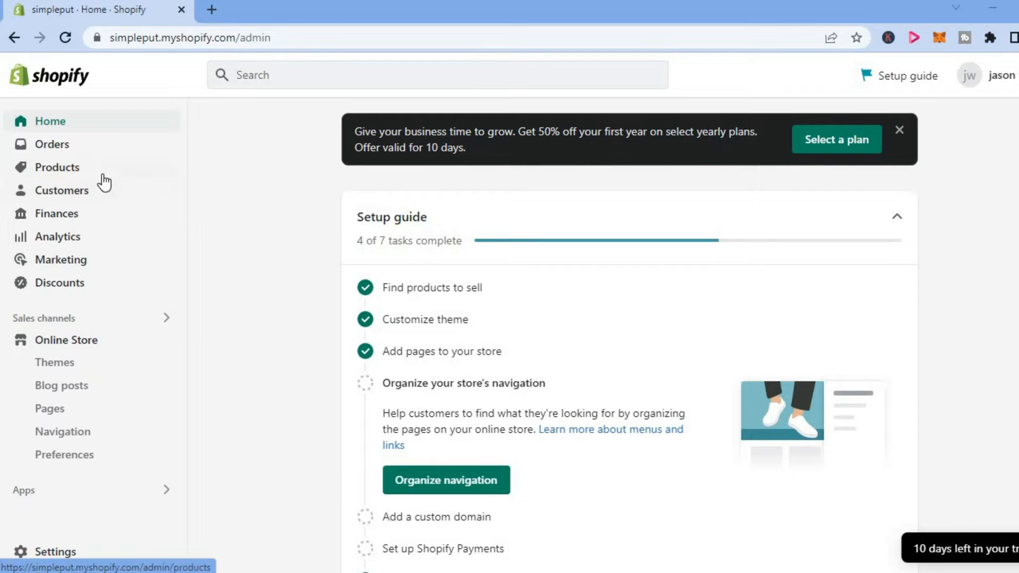
pyautogui.moveTo(82, 175)
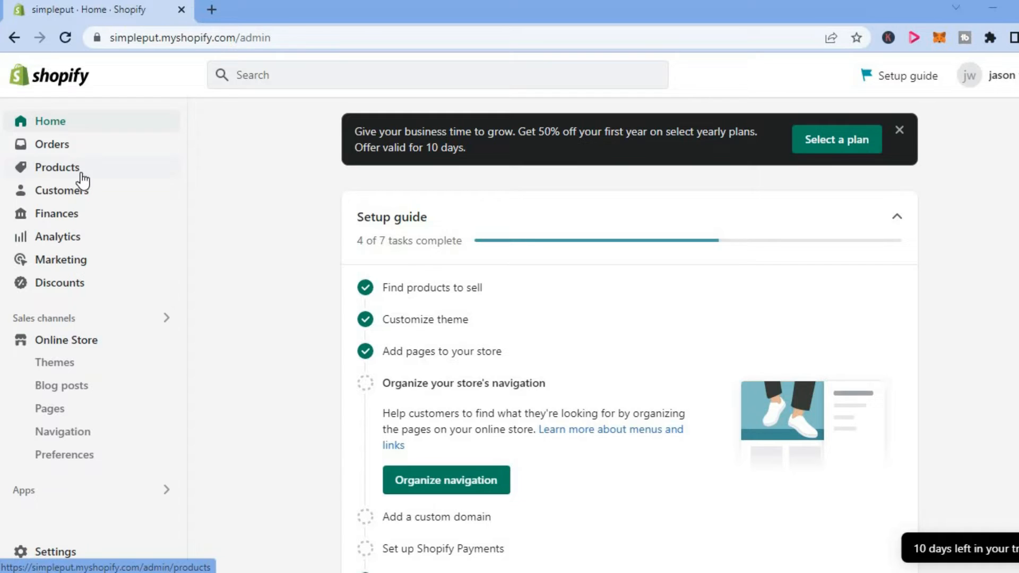
# Go to the store's Products list from the Shopify admin sidebar.
pyautogui.click(58, 166)
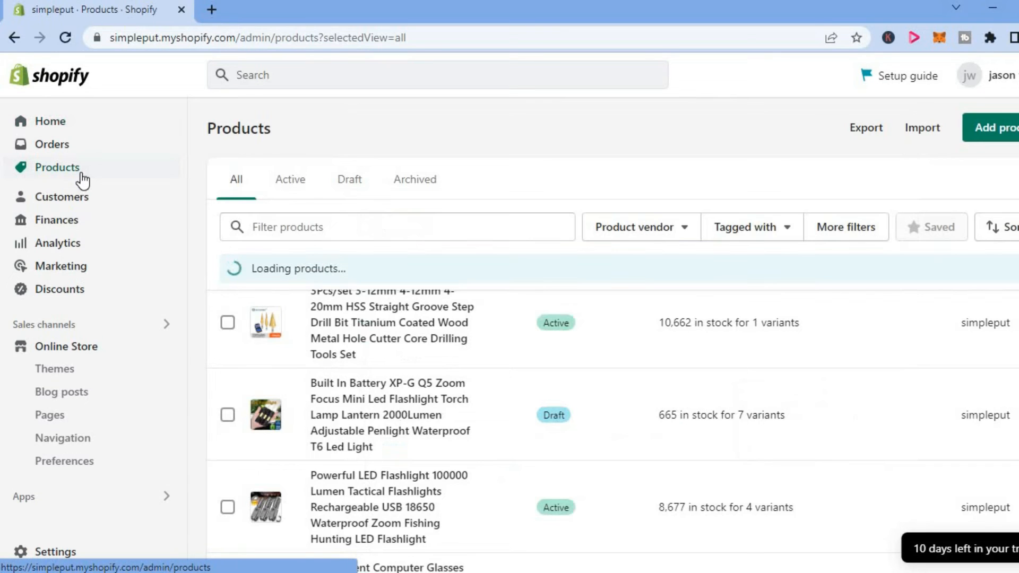
# Open the 'Built In Battery XP-G Q5 Zoom Focus Mini Led Flashlight' product for editing.
pyautogui.click(58, 167)
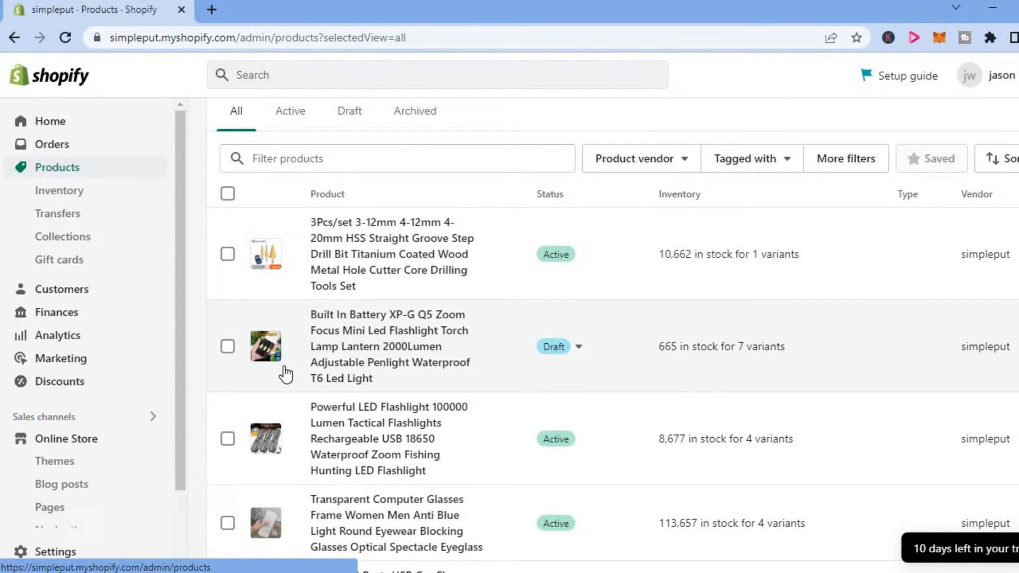
pyautogui.moveTo(344, 354)
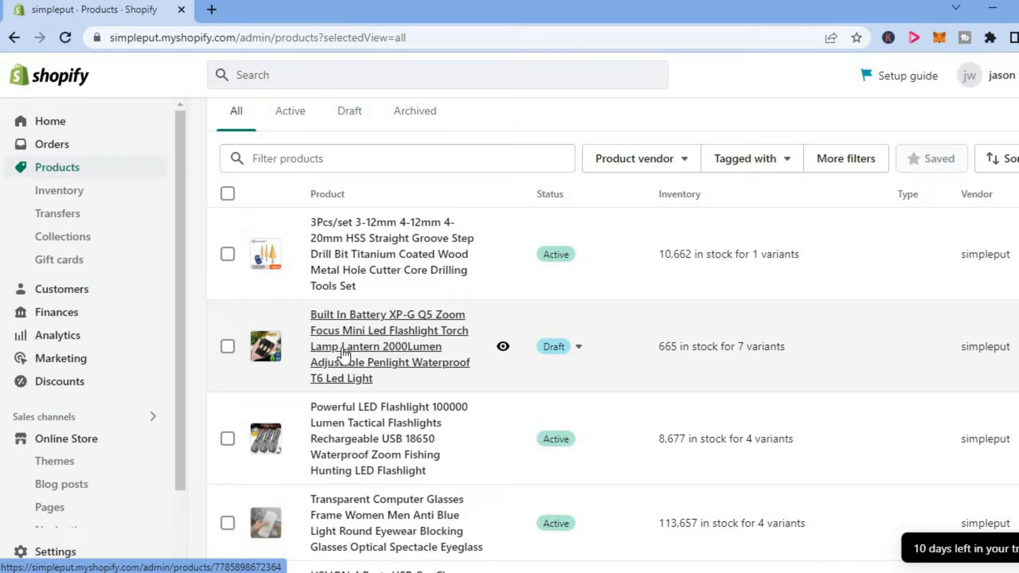
pyautogui.click(376, 346)
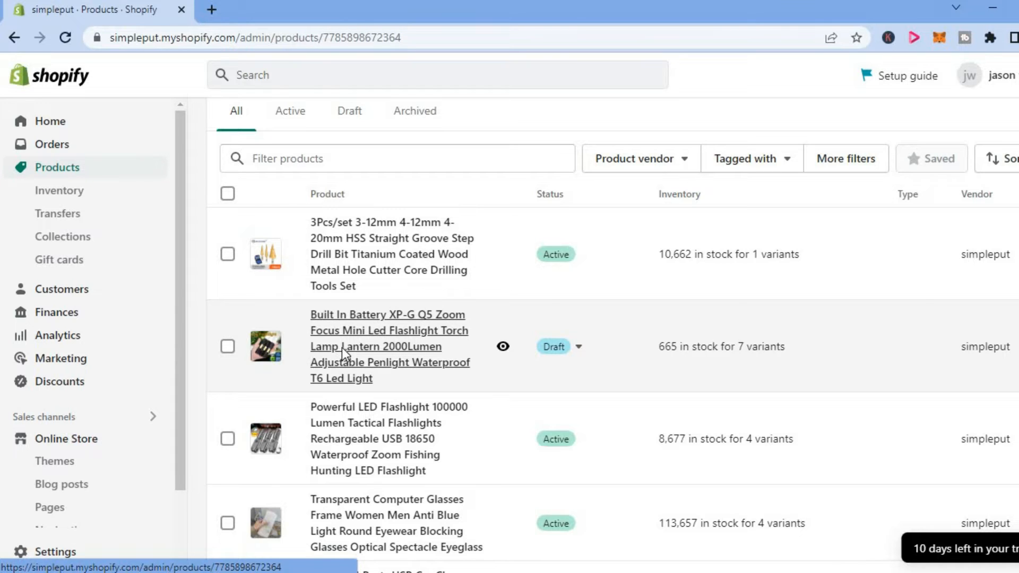
pyautogui.click(387, 337)
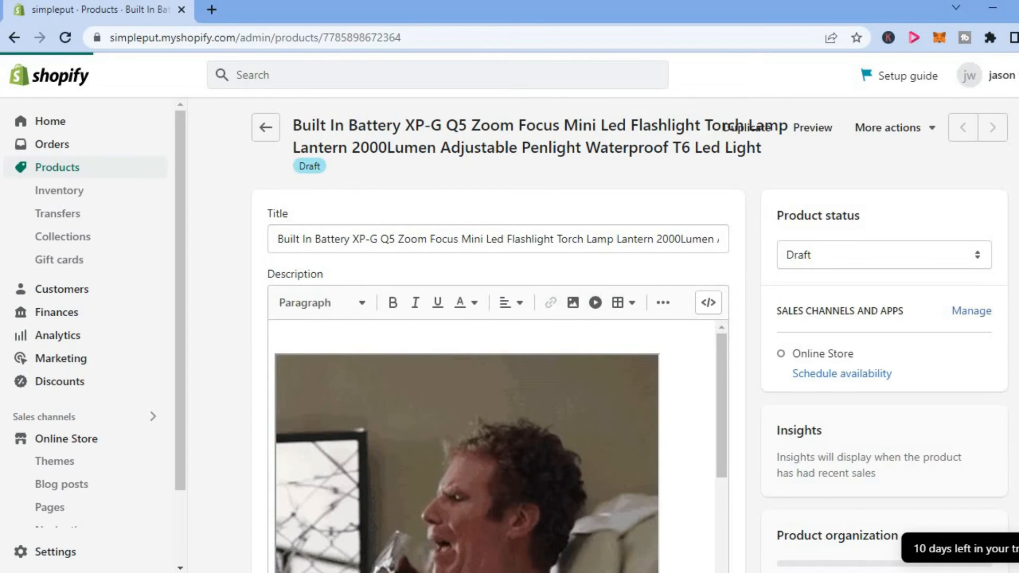
# Go to the Product organization card and start editing the Vendor field reading 'simpleput'.
pyautogui.scroll(-3)
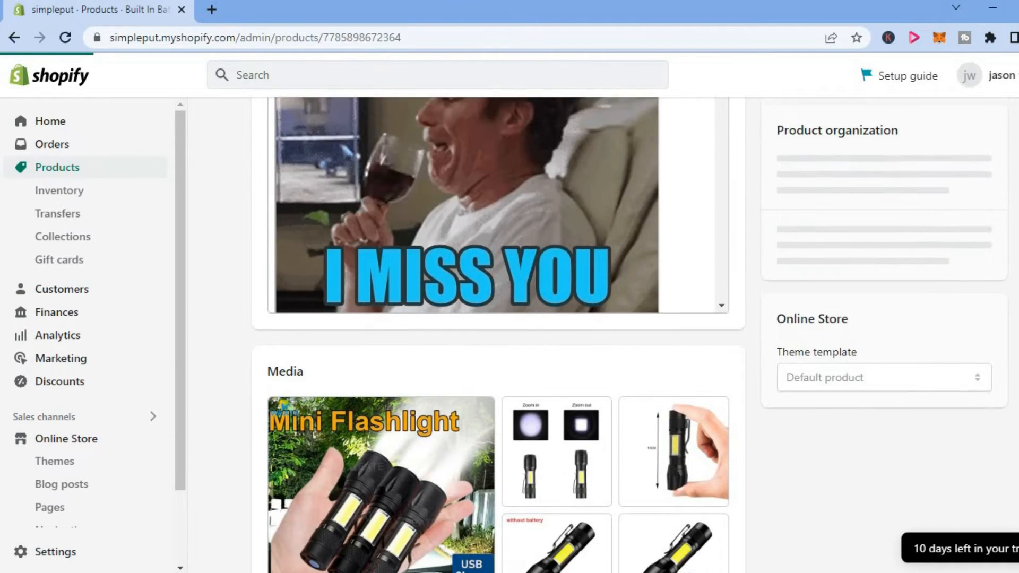
pyautogui.scroll(-3)
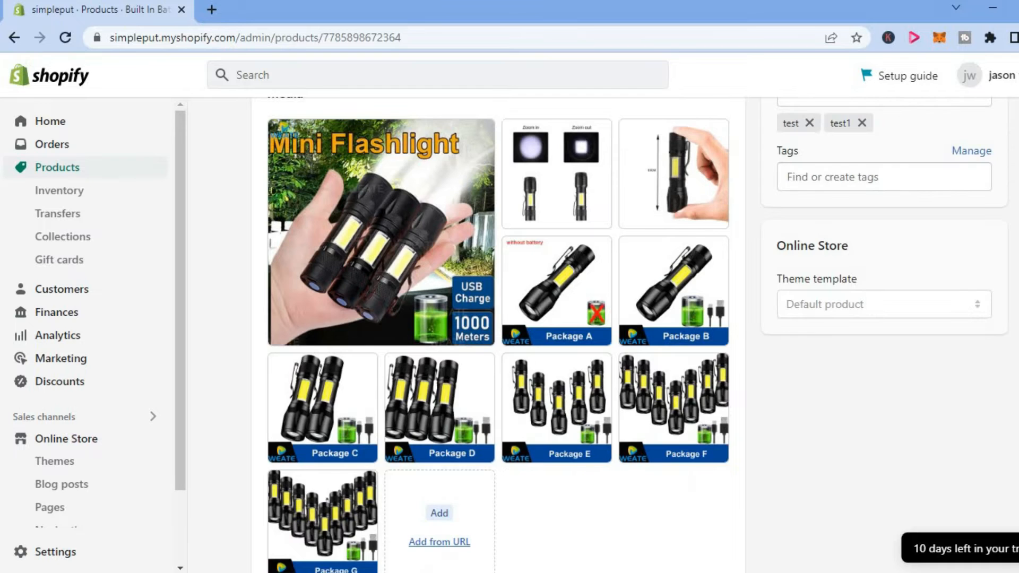
pyautogui.scroll(3)
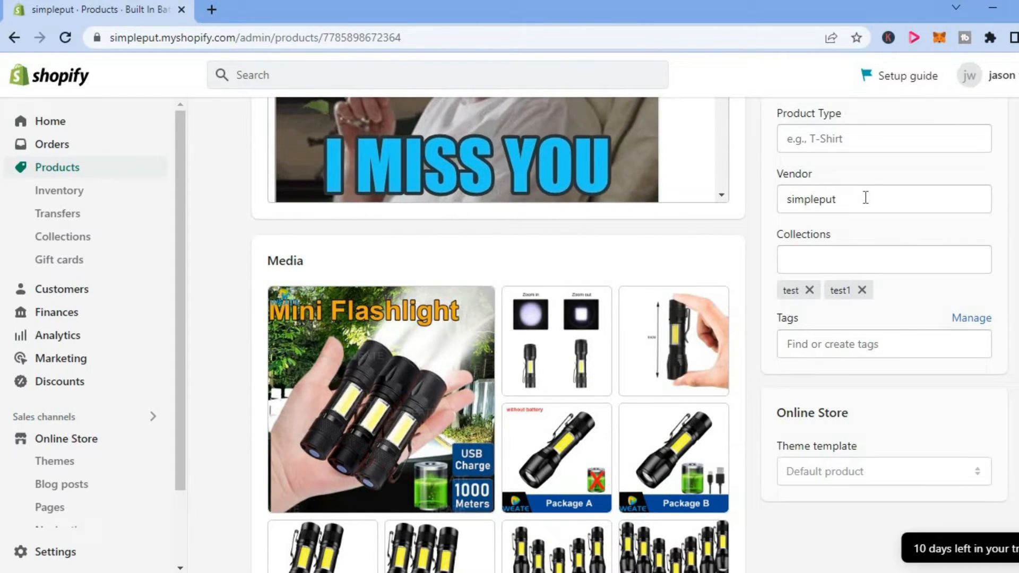
pyautogui.click(882, 199)
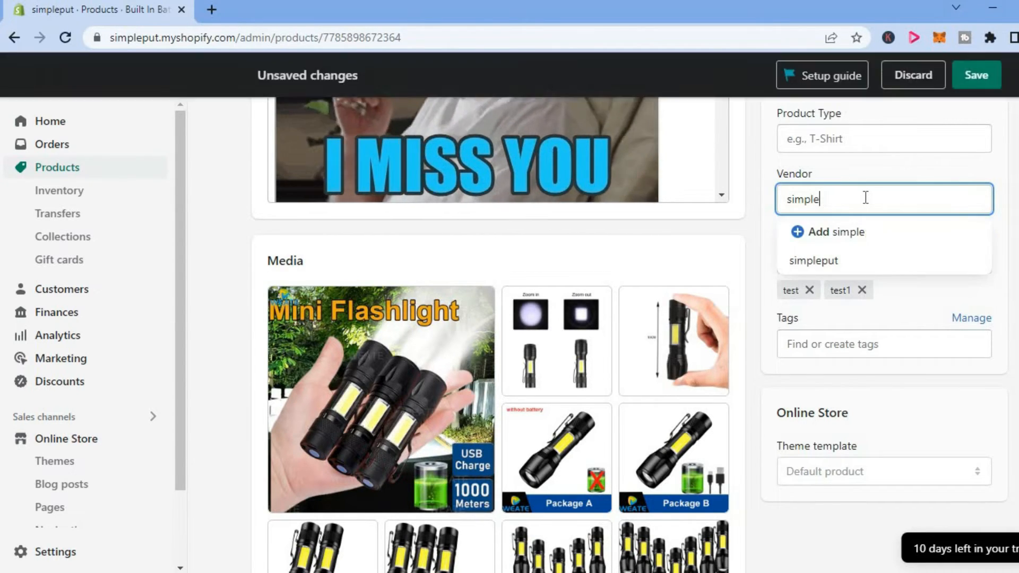
# Replace the vendor 'simpleput' with a new vendor named 'test'.
pyautogui.press('BackSpace')
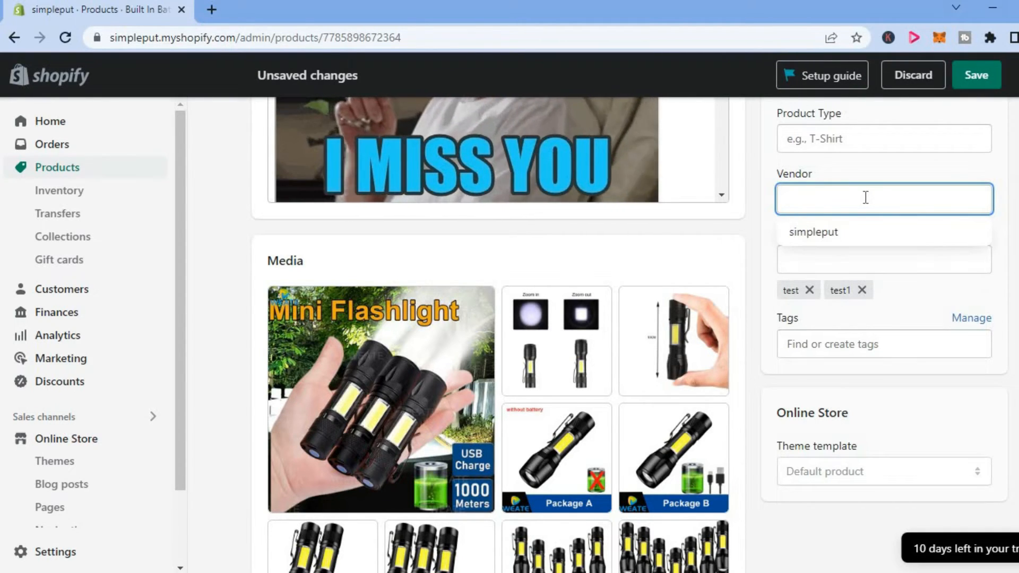
pyautogui.write('tes')
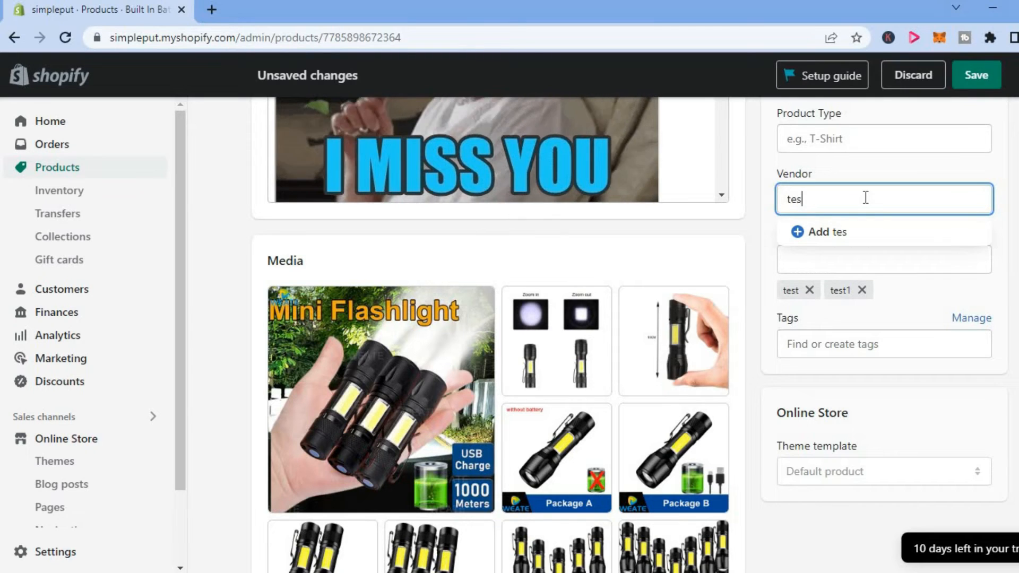
pyautogui.write('t')
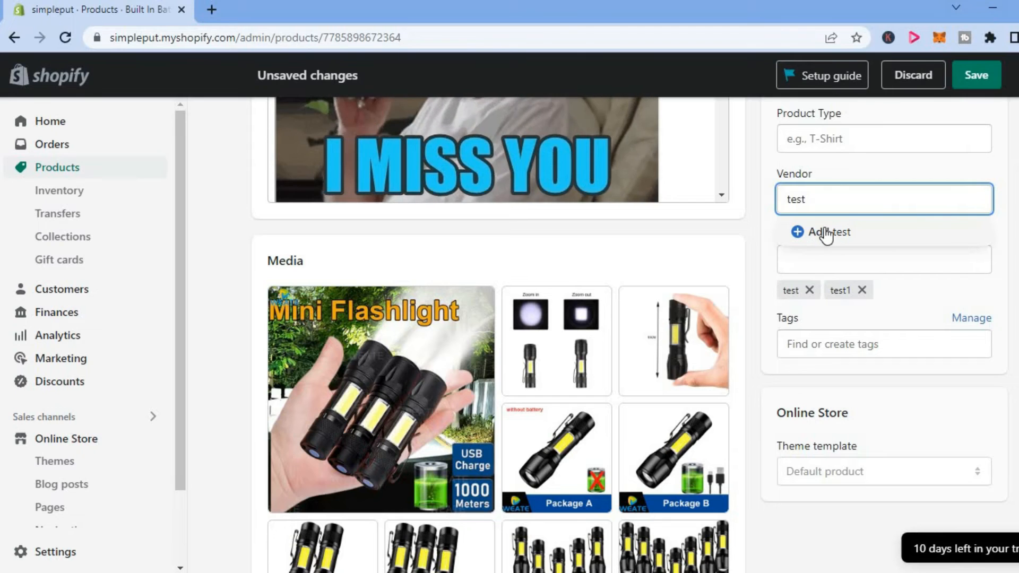
pyautogui.click(826, 231)
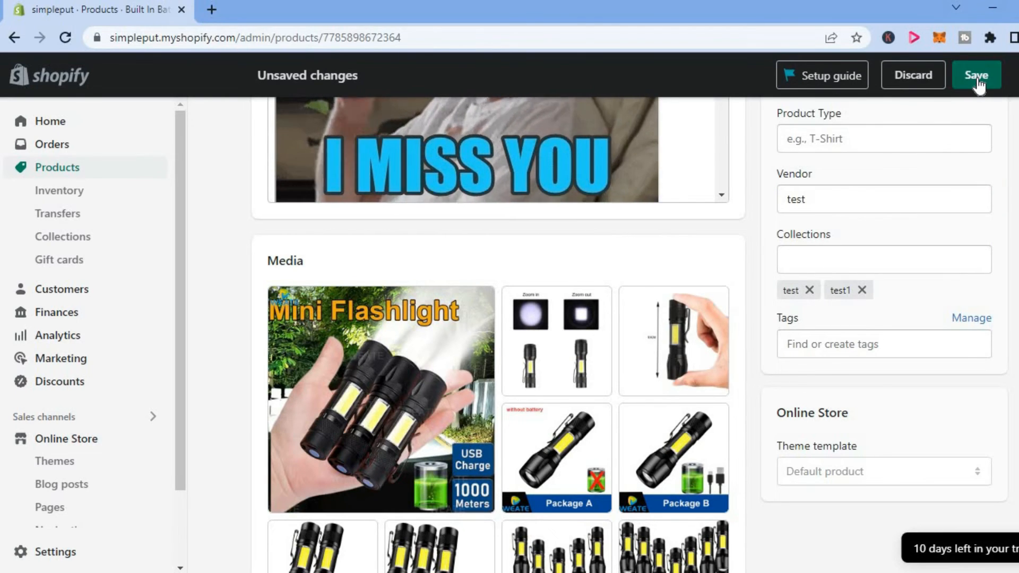
# Save the flashlight product with 'test' as its vendor and confirm the 'Product saved' notice.
pyautogui.click(975, 75)
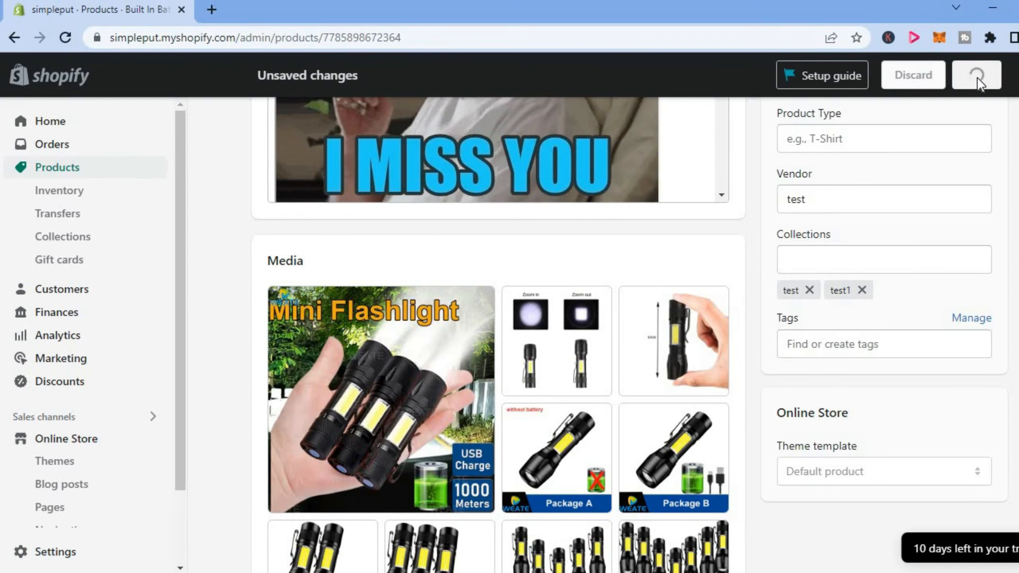
pyautogui.click(974, 75)
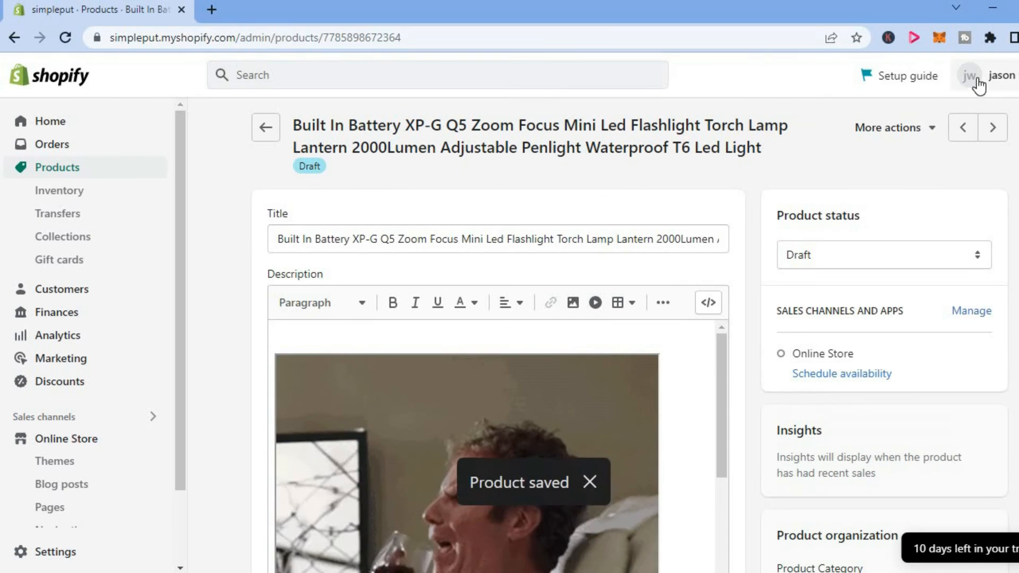
pyautogui.scroll(-3)
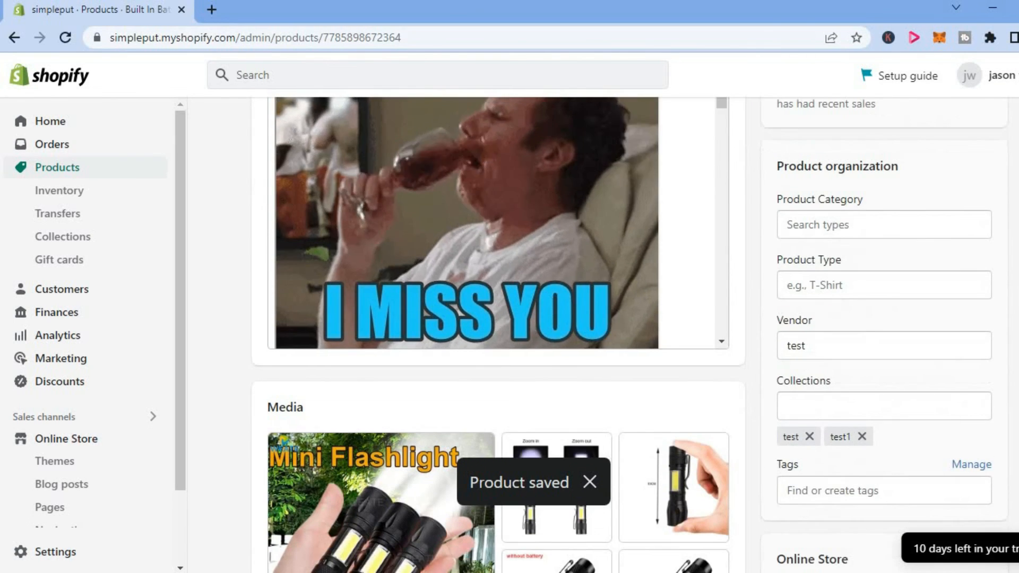
pyautogui.scroll(-3)
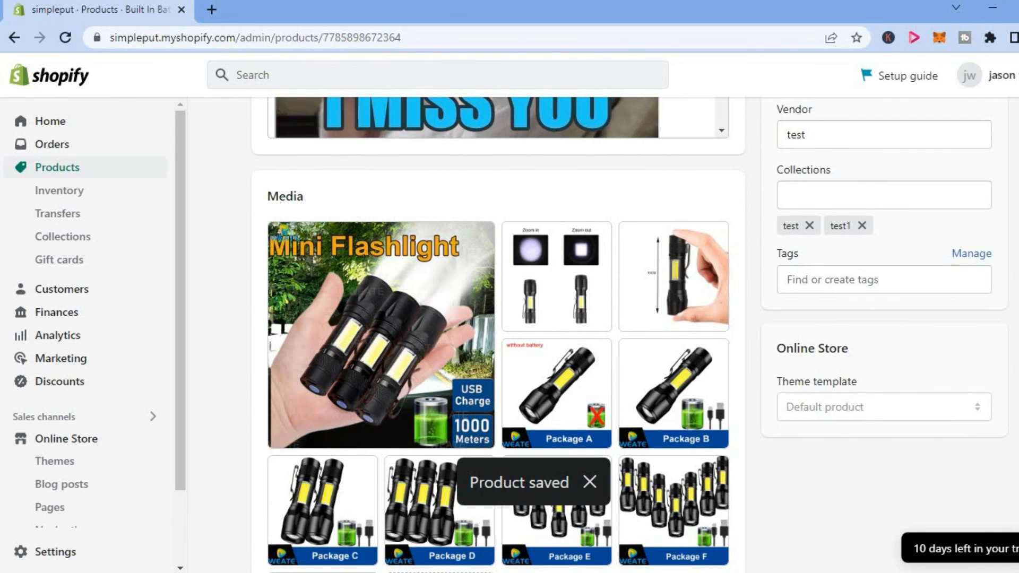